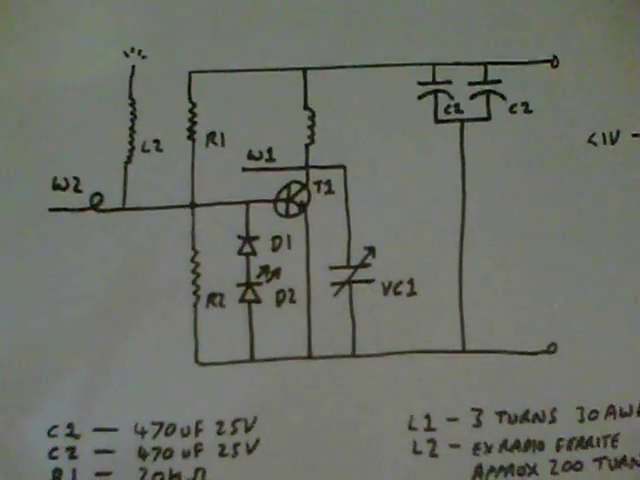
scroll("down", 3)
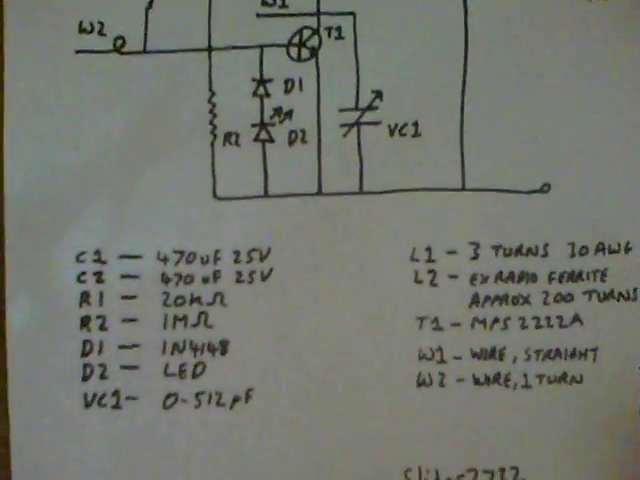